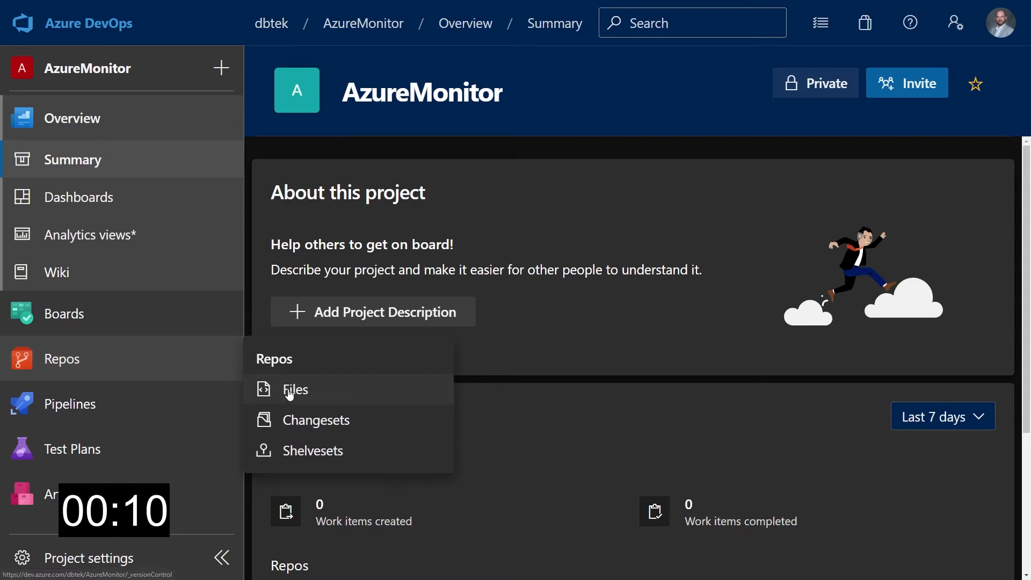
Step: Show the $/AzureMonitor TFVC files and list the project's repositories from the breadcrumb picker
{"action": "left_click", "coordinate": [294, 389]}
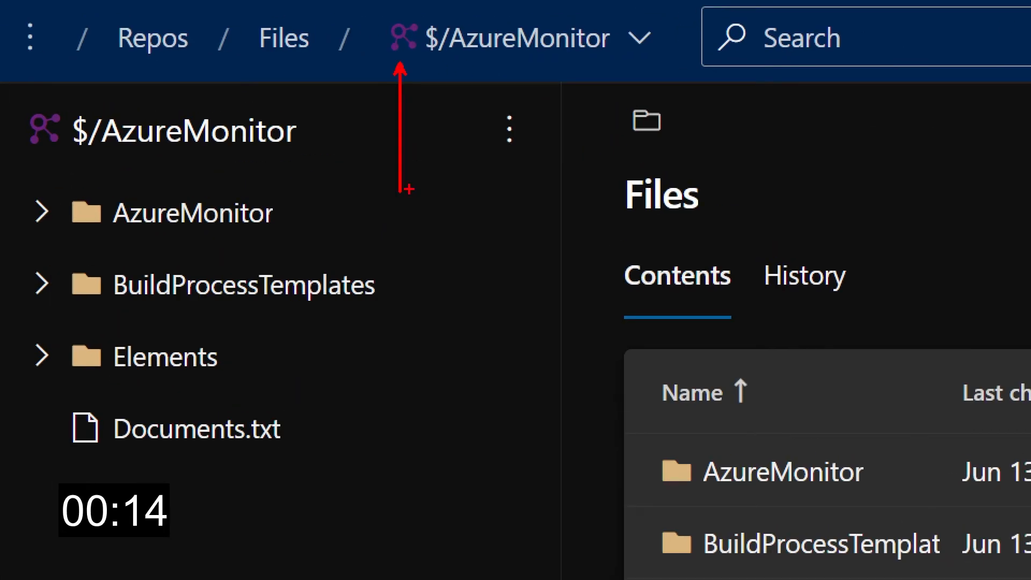
{"action": "left_click", "coordinate": [506, 23]}
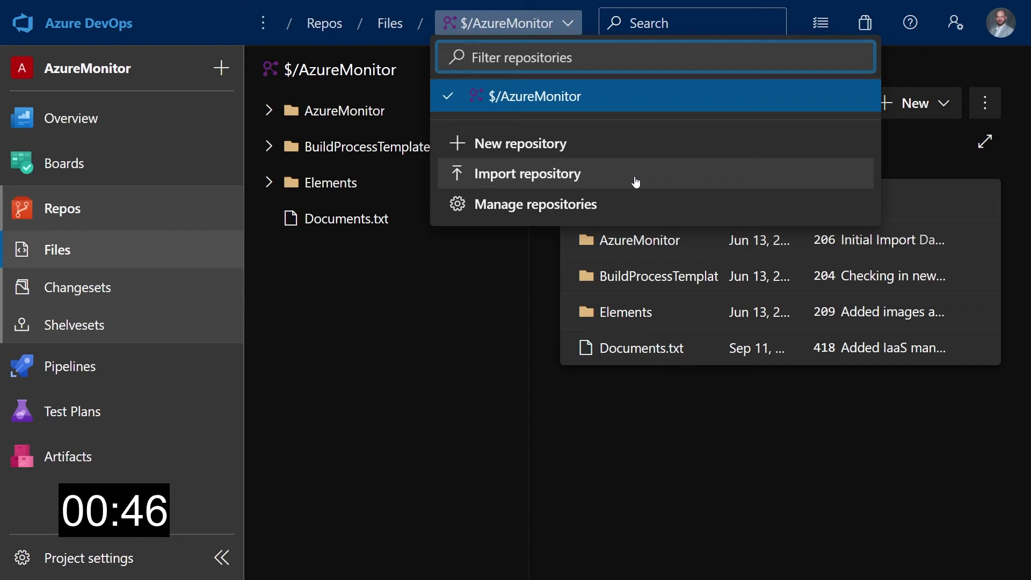
Step: Start an Import repository with TFVC selected as the source type
{"action": "left_click", "coordinate": [529, 174]}
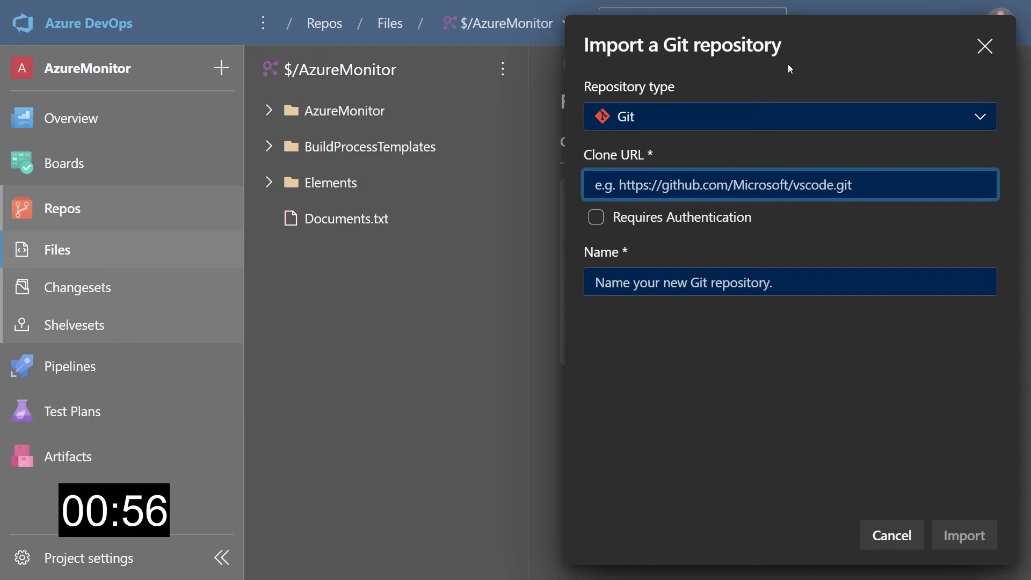
{"action": "left_click", "coordinate": [790, 116]}
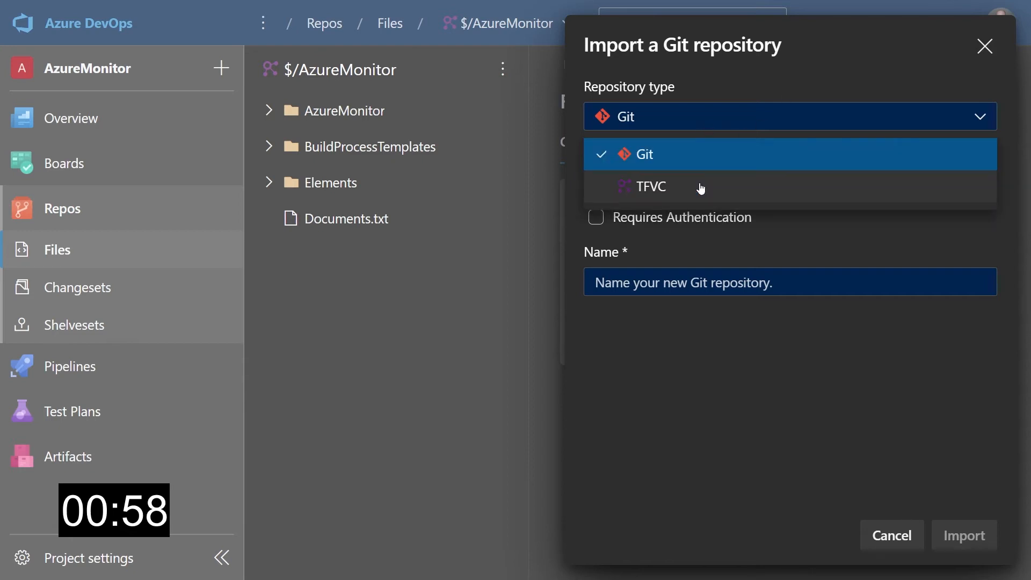
{"action": "left_click", "coordinate": [648, 186]}
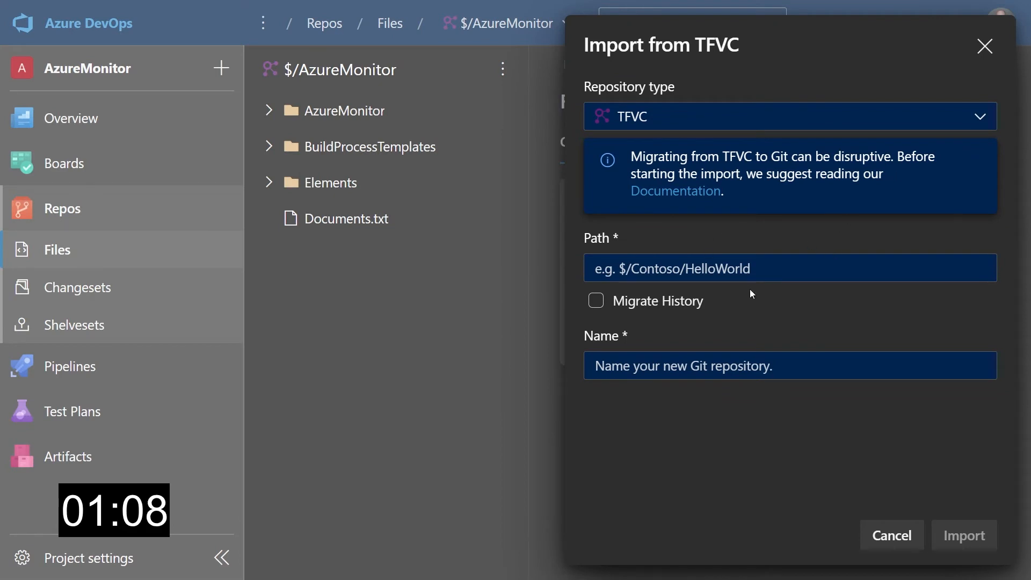
Step: Set path $/AzureMonitor, name AzureMonitor_GIT, and migrate 30 days of history
{"action": "left_click", "coordinate": [789, 267]}
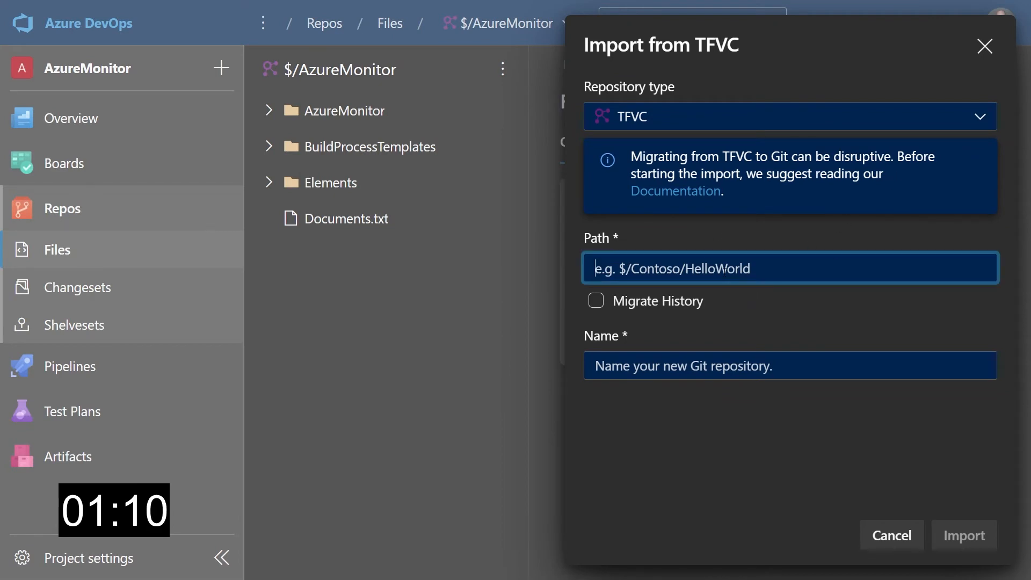
{"action": "type", "text": "$/AzureMonitor/"}
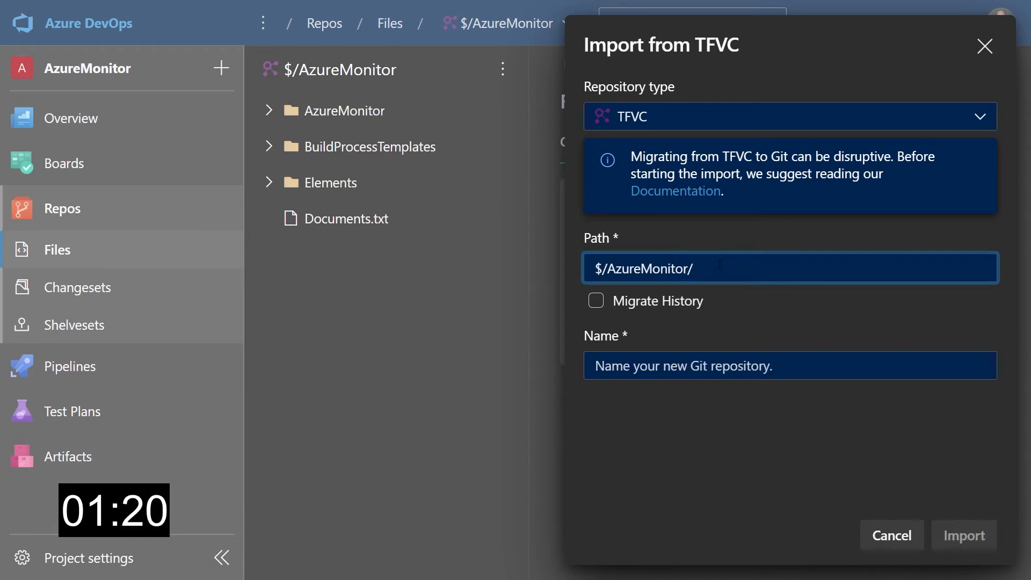
{"action": "type", "text": "AzureMonitor"}
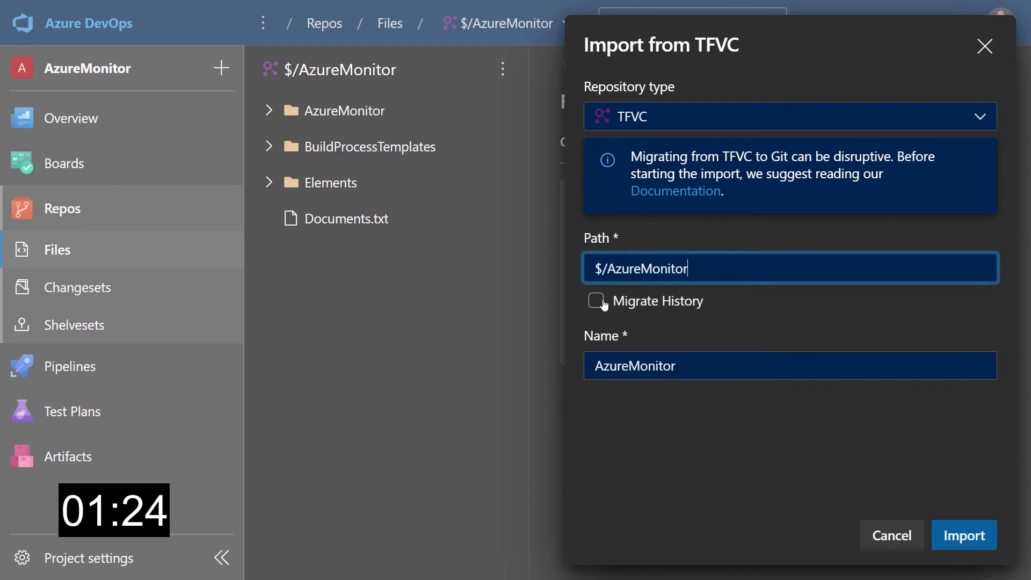
{"action": "left_click", "coordinate": [594, 301]}
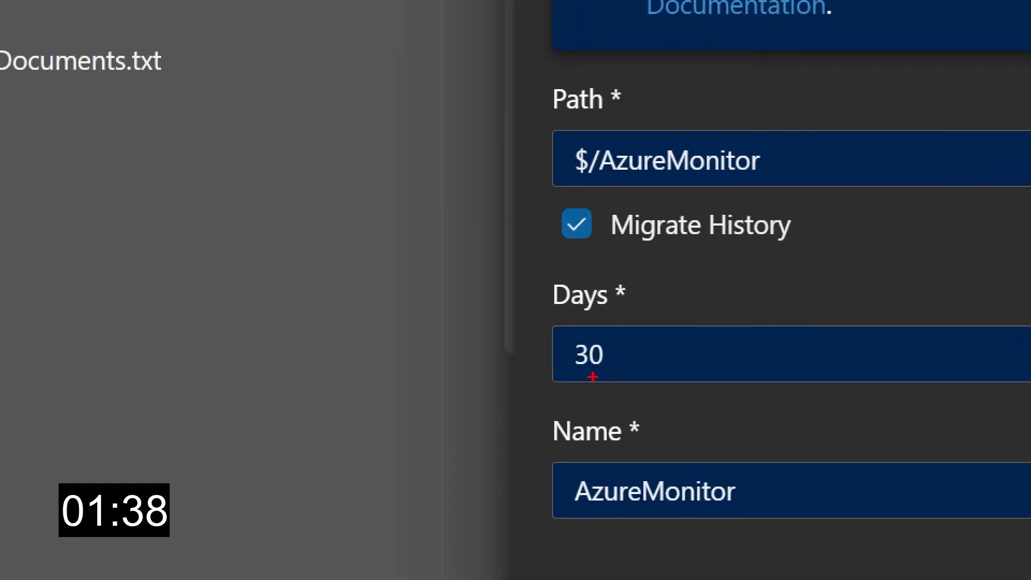
{"action": "left_click", "coordinate": [611, 354]}
{"action": "type", "text": "_GIT"}
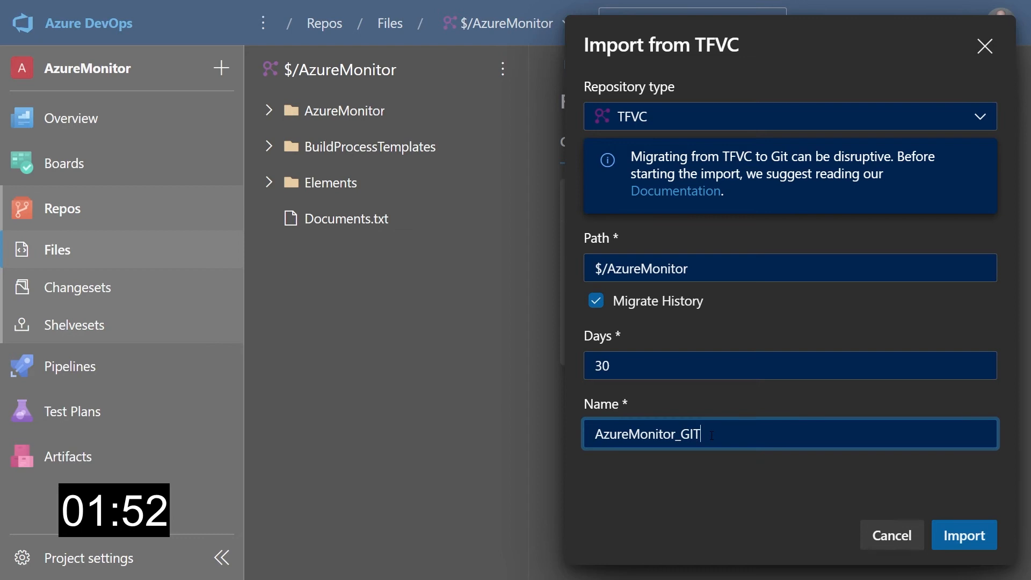
Step: Launch the import, creating the AzureMonitor_GIT Git repository with migrated files on master
{"action": "left_click", "coordinate": [963, 535]}
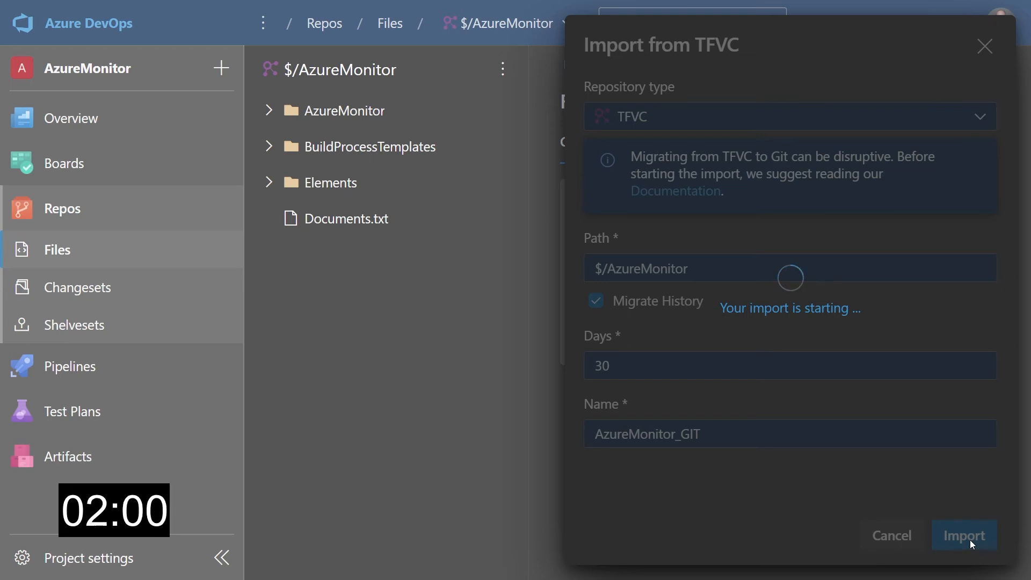
{"action": "left_click", "coordinate": [962, 534]}
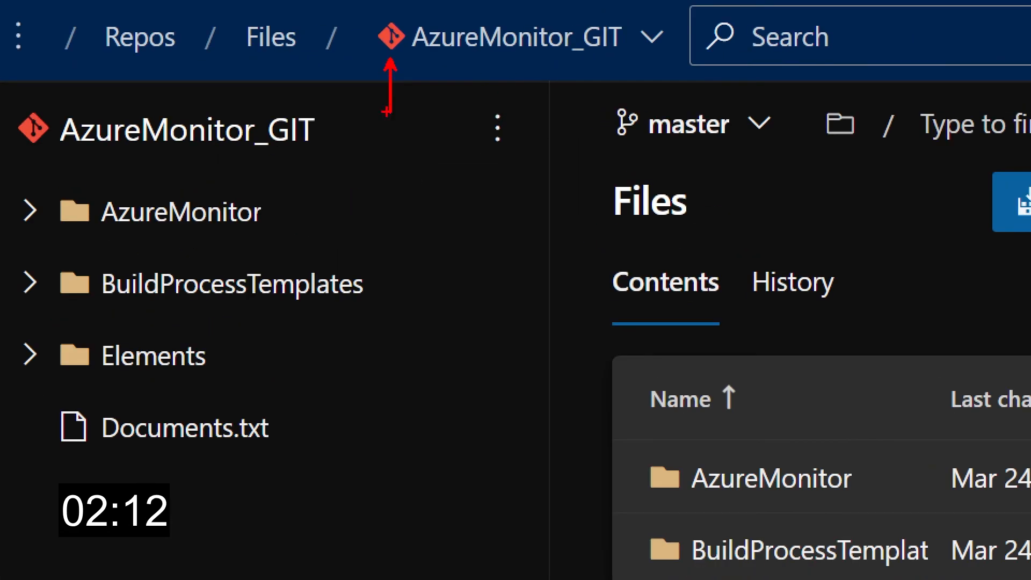
Step: List the repositories, now showing both $/AzureMonitor and AzureMonitor_GIT
{"action": "left_click", "coordinate": [513, 23]}
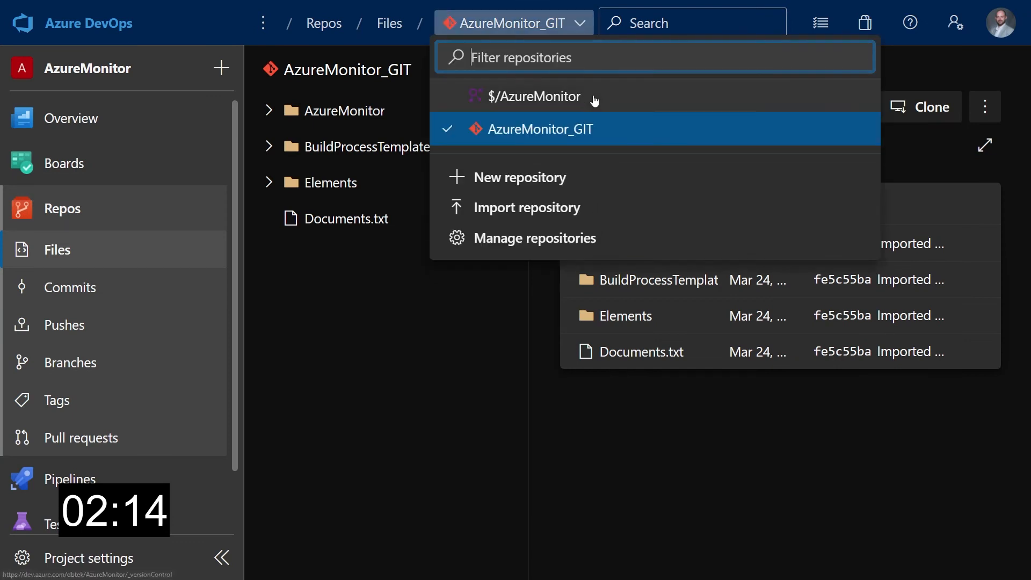